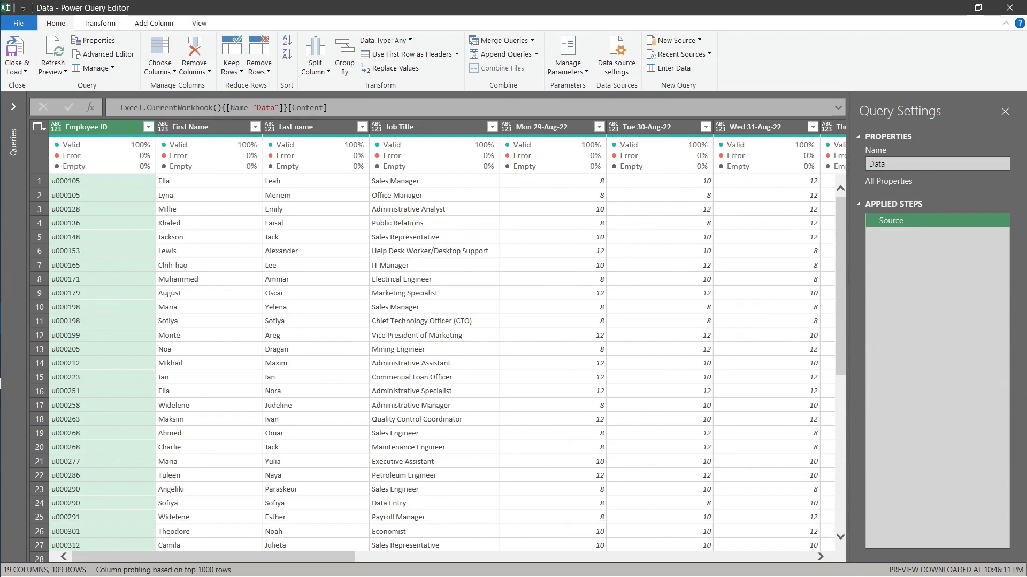
Add a custom column 'Total' summing the Mon 29-Aug-22, 05-Sep-22 and 12-Sep-22 columns.
{"action": "left_click", "coordinate": [154, 23]}
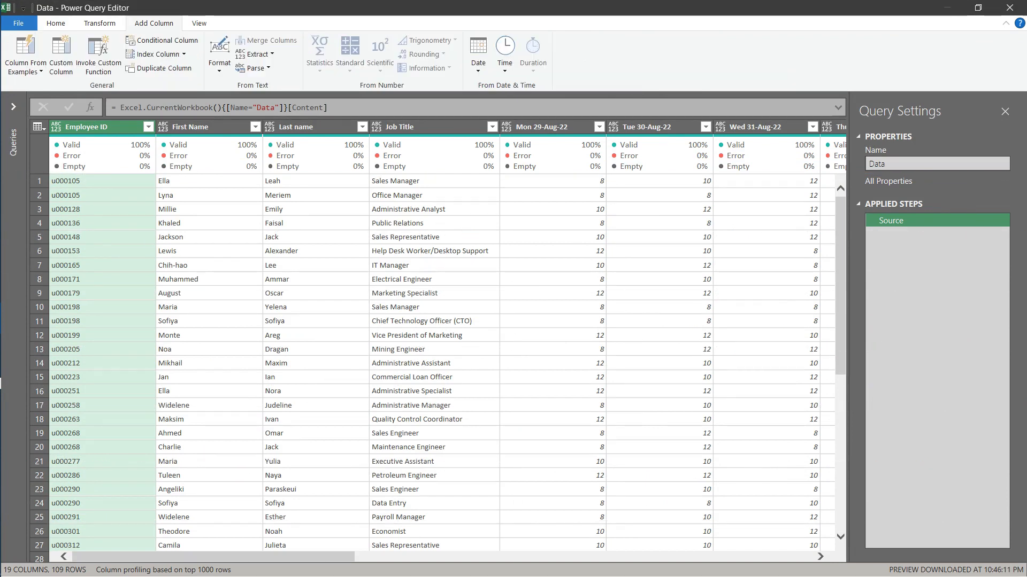
{"action": "left_click", "coordinate": [60, 54]}
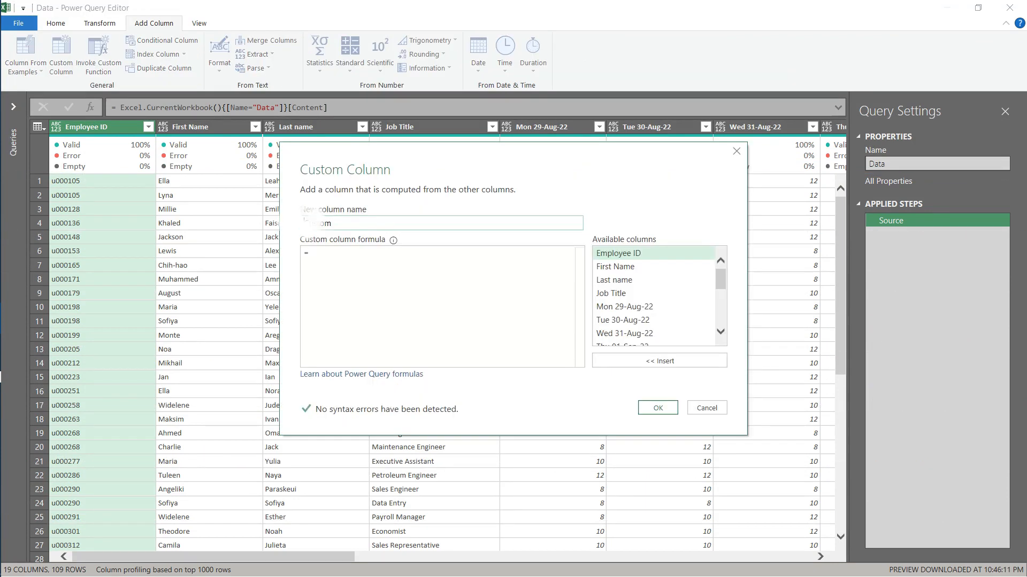
{"action": "type", "text": "Total"}
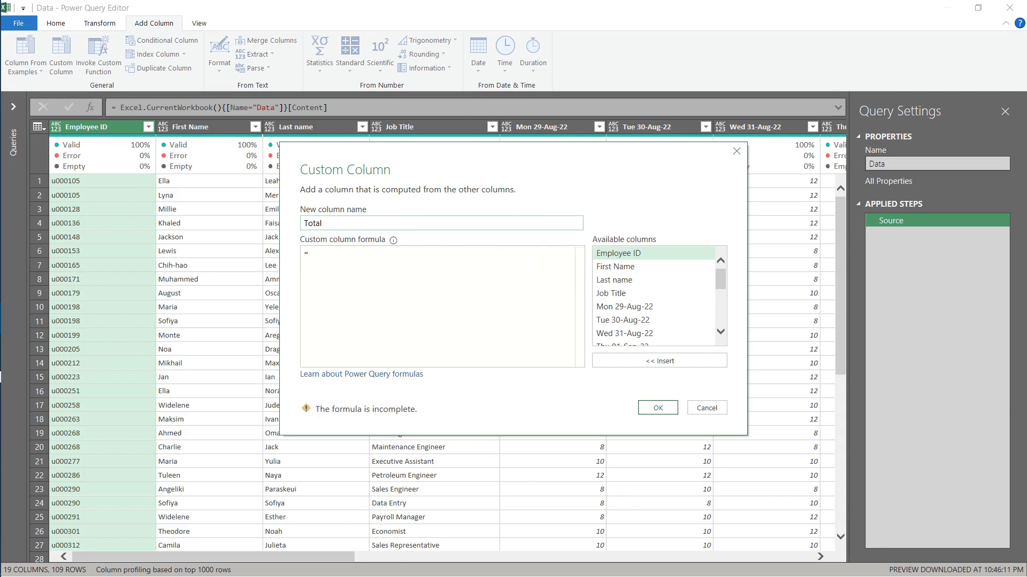
{"action": "type", "text": "[#\"Mon #(1f)29-Aug-22\"]+[#\"Mon #(1f)05-Sep-22\"]+[#\"Mon #(1f)12-Sep-22\"]"}
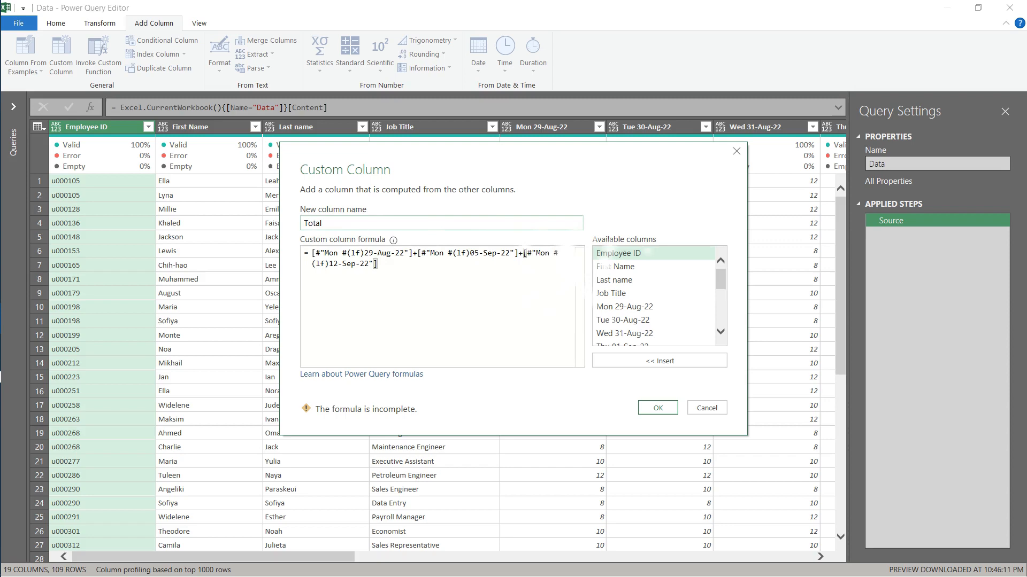
{"action": "left_click", "coordinate": [657, 408]}
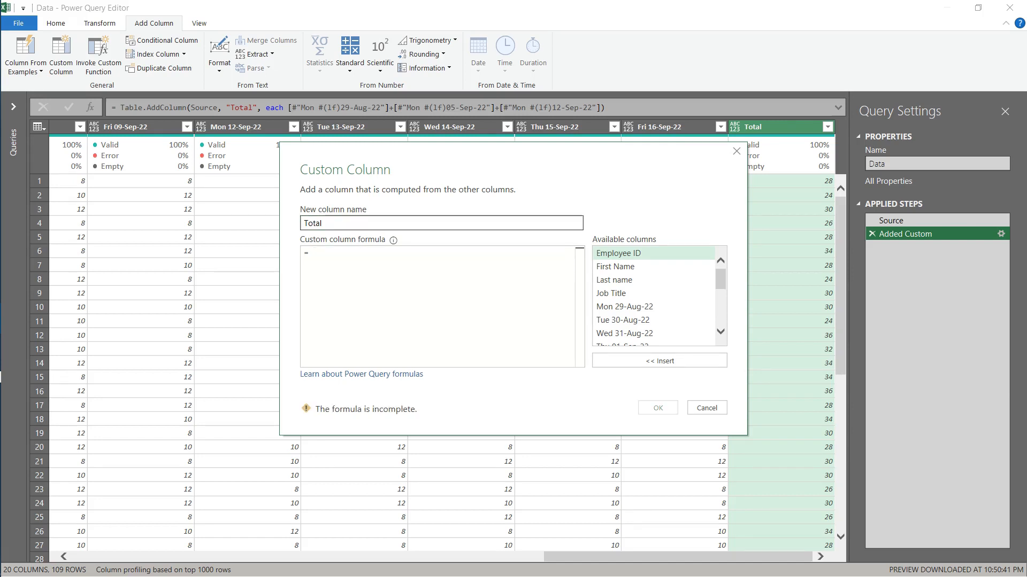
Dismiss the custom column dialog and select a Total cell to inspect its formula result.
{"action": "left_click", "coordinate": [656, 408]}
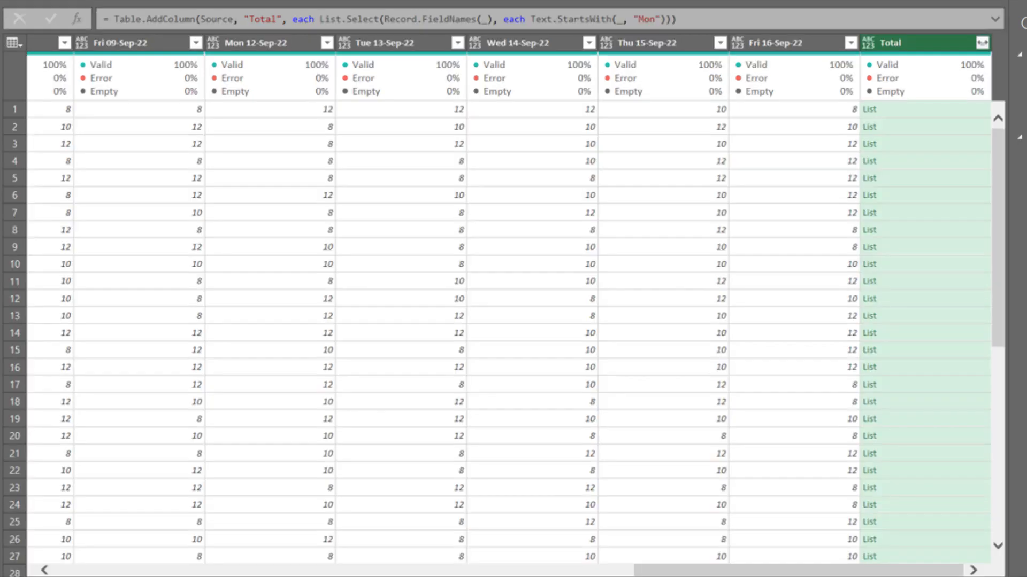
{"action": "left_click", "coordinate": [878, 108]}
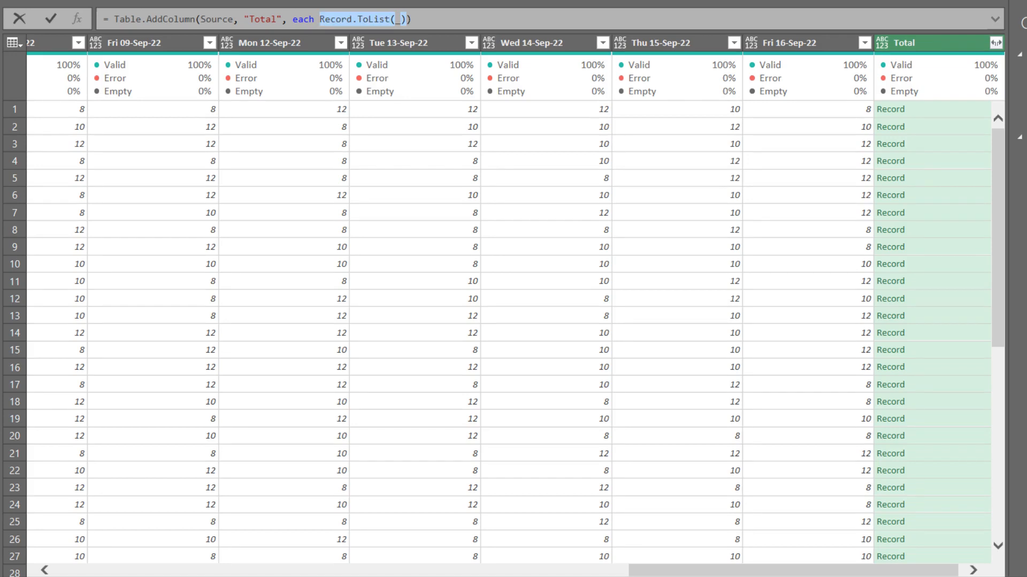
Preview row 1's value list, then filter it with List.Select keeping only Value.Type number items.
{"action": "left_click", "coordinate": [891, 109]}
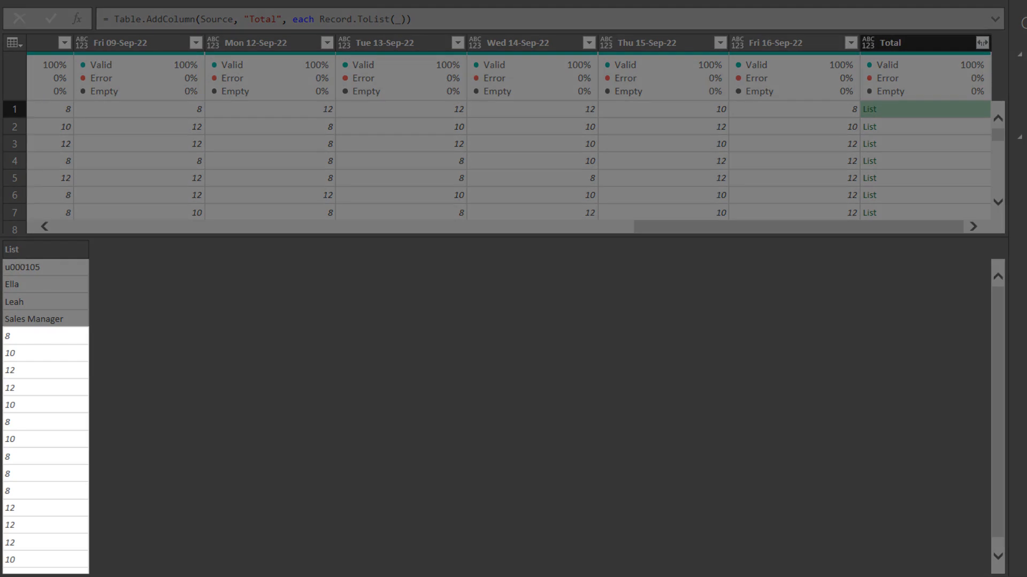
{"action": "type", "text": "List.Select(Record.ToList(_), each Value.Type(_) = type number)"}
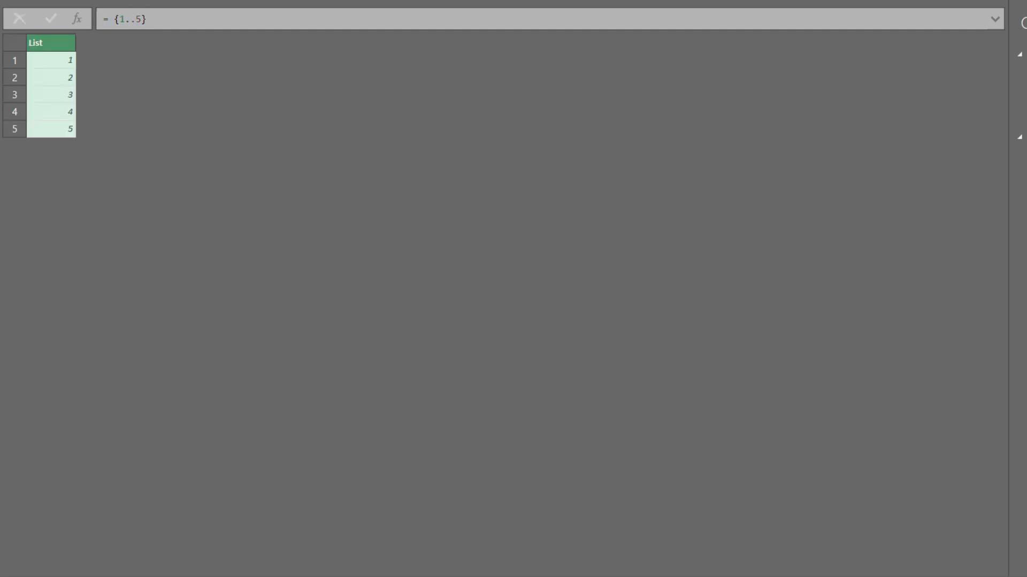
Wrap {1..5} in List.Repeat with a count of 3.
{"action": "type", "text": "List.Repeat("}
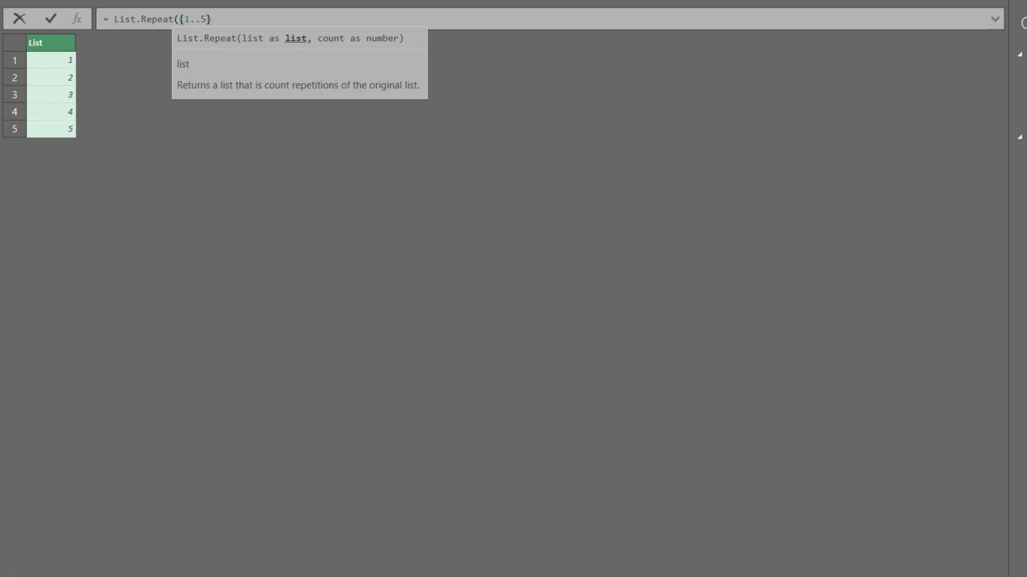
{"action": "type", "text": ", 3"}
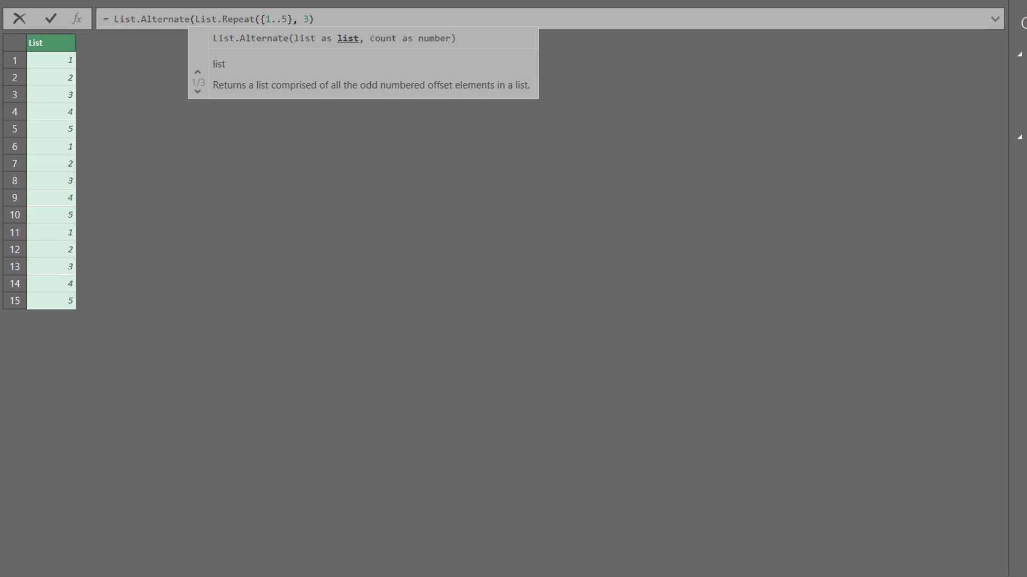
Give List.Alternate count, repeat and offset arguments of 1, then select the first 1 for editing.
{"action": "type", "text": ", 1"}
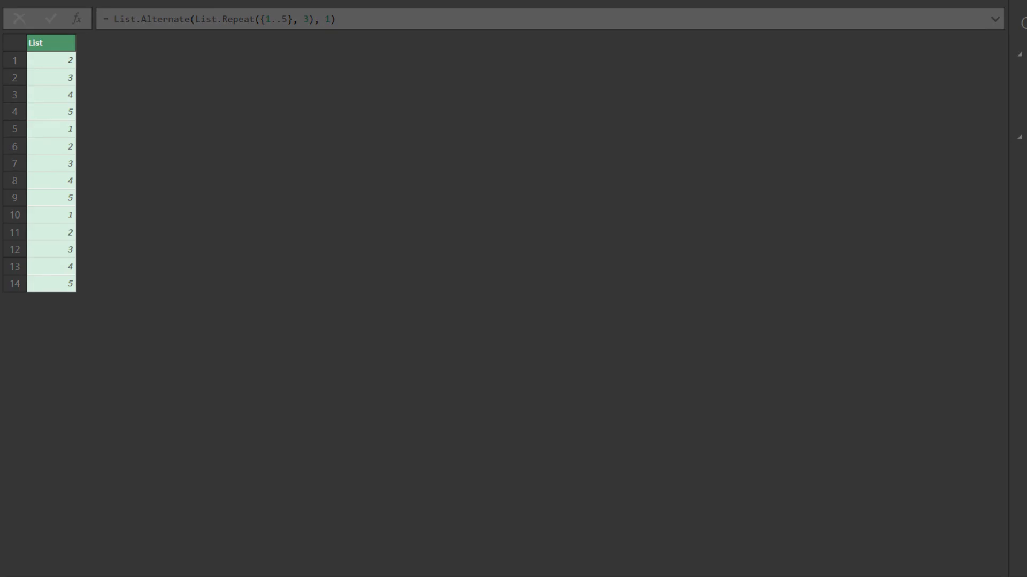
{"action": "type", "text": ", 1, 1"}
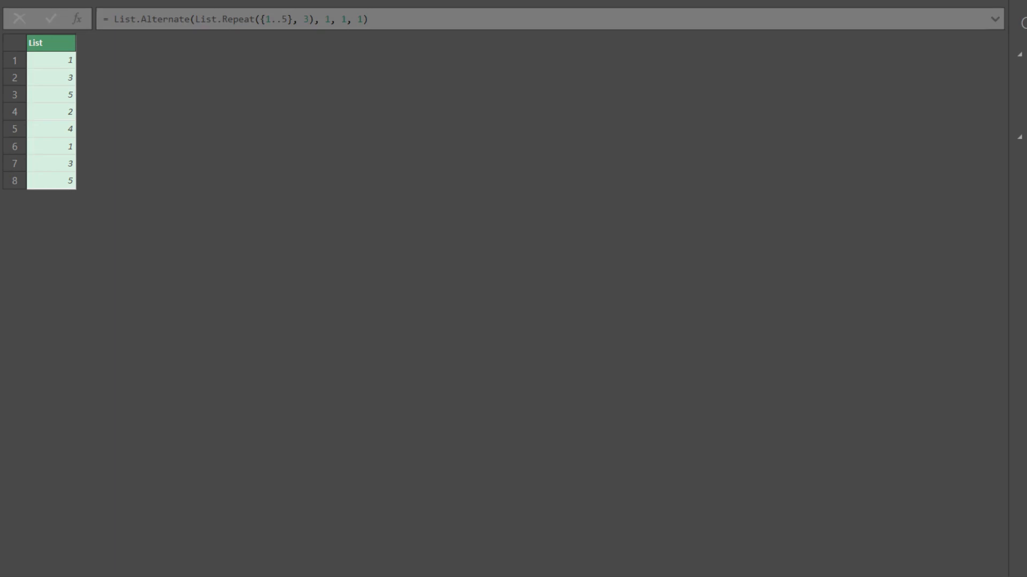
{"action": "double_click", "coordinate": [326, 19]}
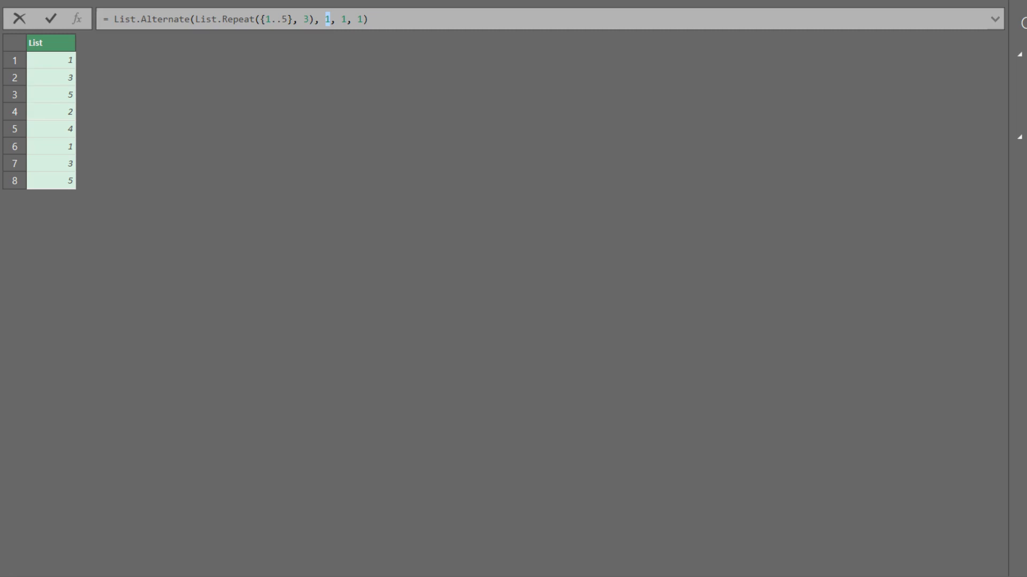